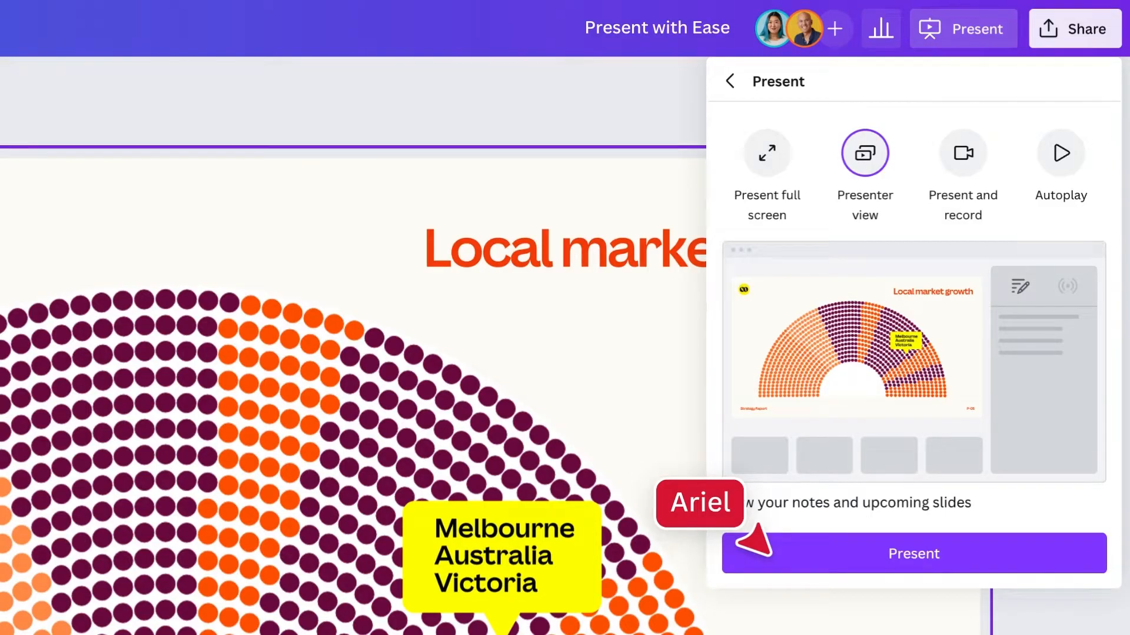
- Start presenting the Gameday Pitch Deck in presenter view on the title slide
click(912, 553)
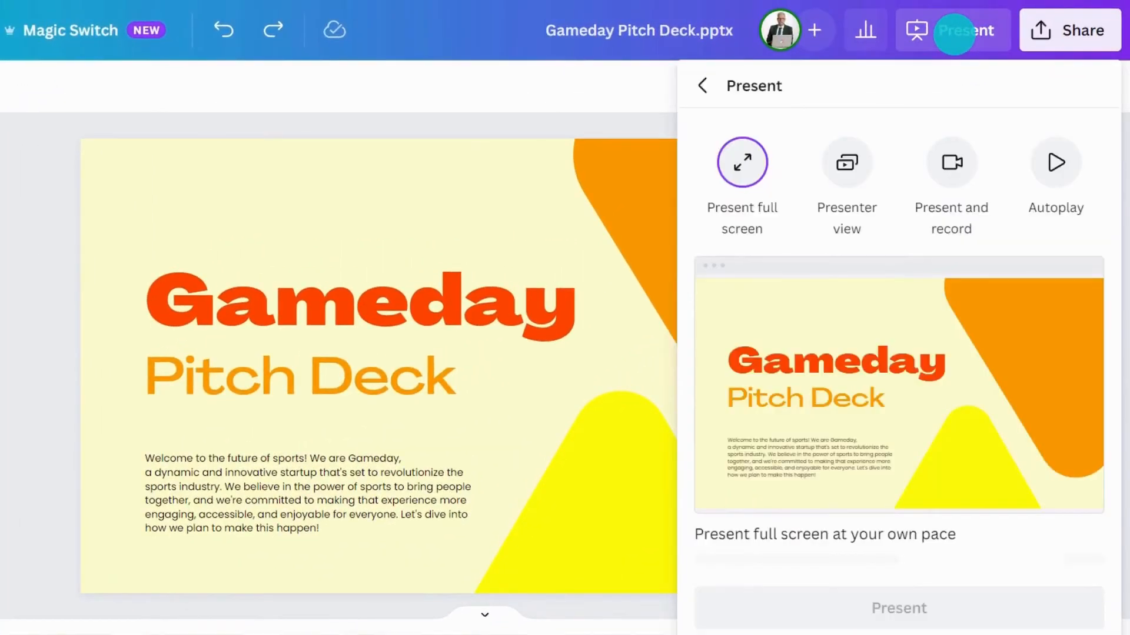
click(846, 161)
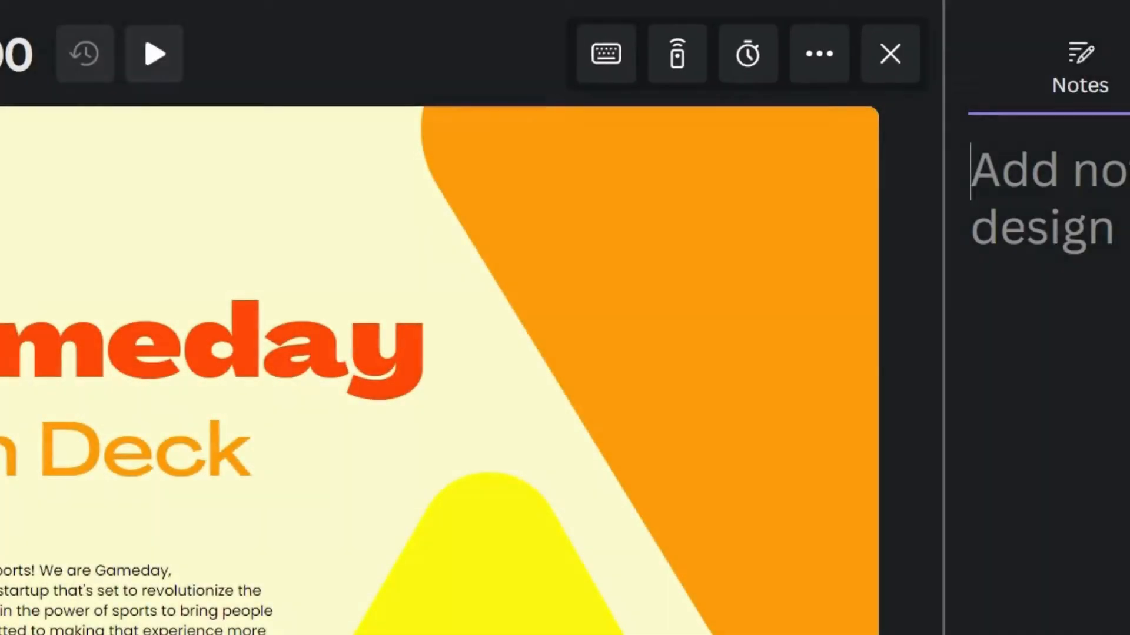
click(605, 53)
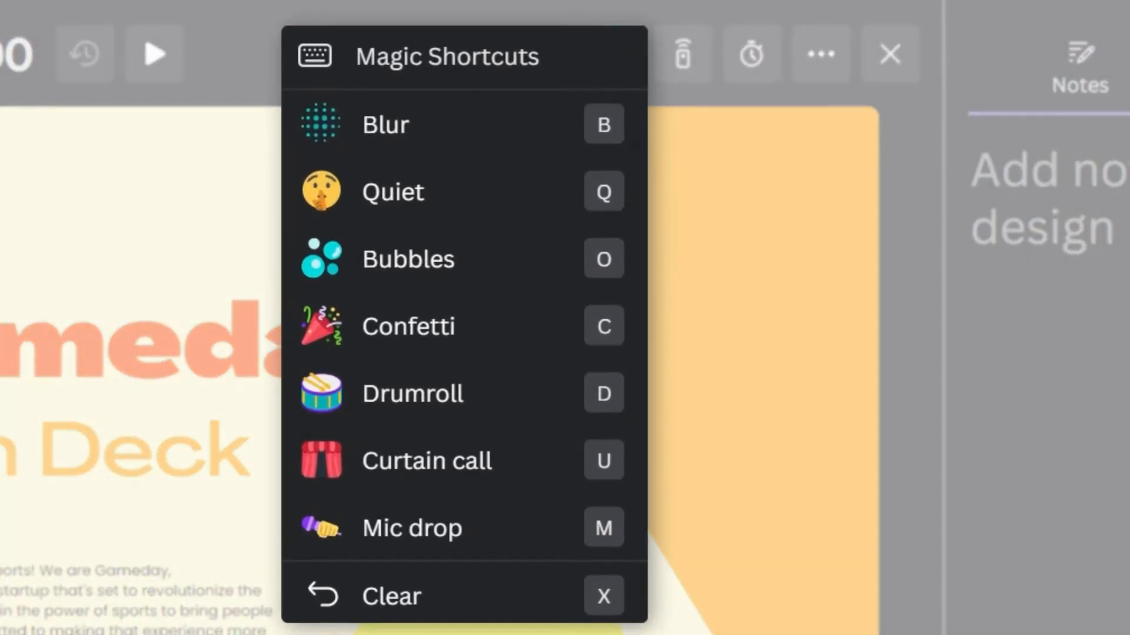
click(612, 50)
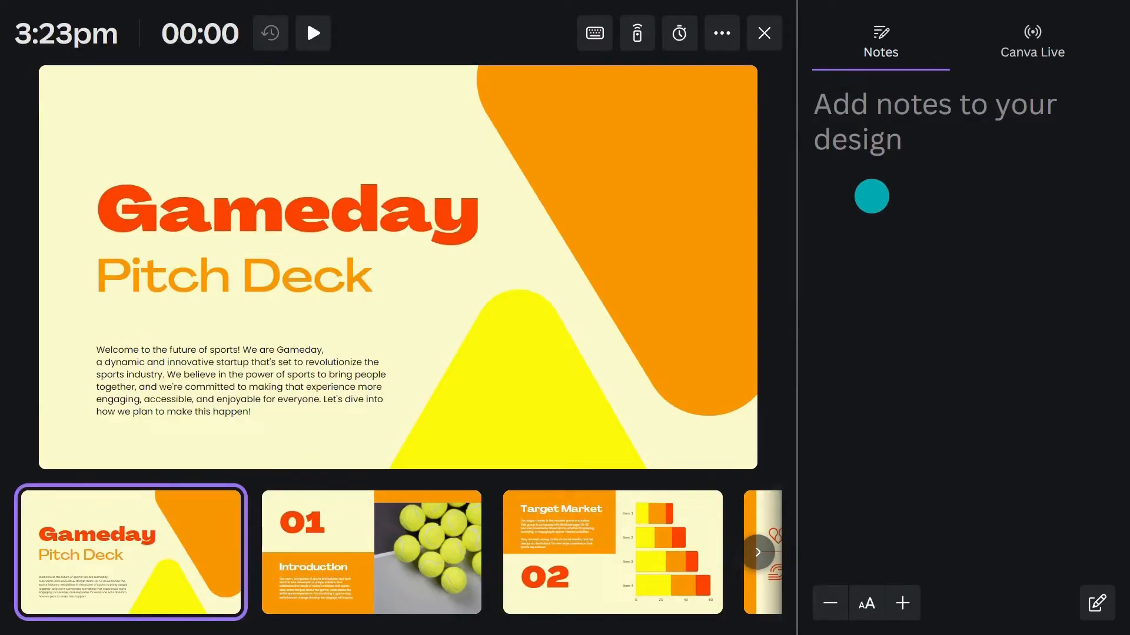
- Advance the deck past the Introduction slide to the Target Market slide
click(636, 33)
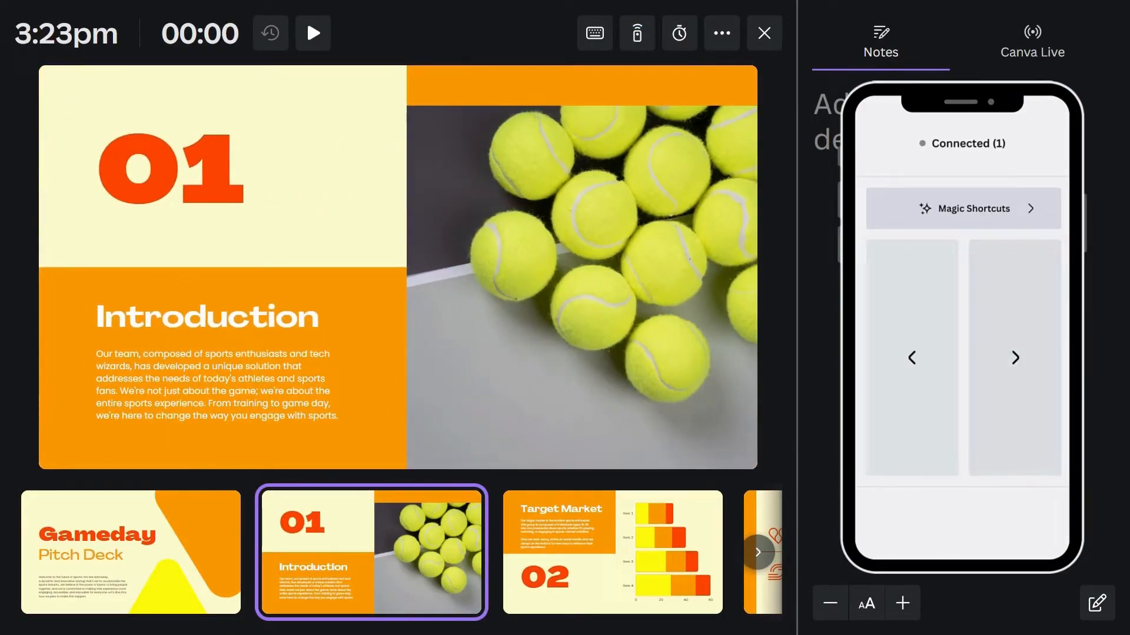
click(611, 552)
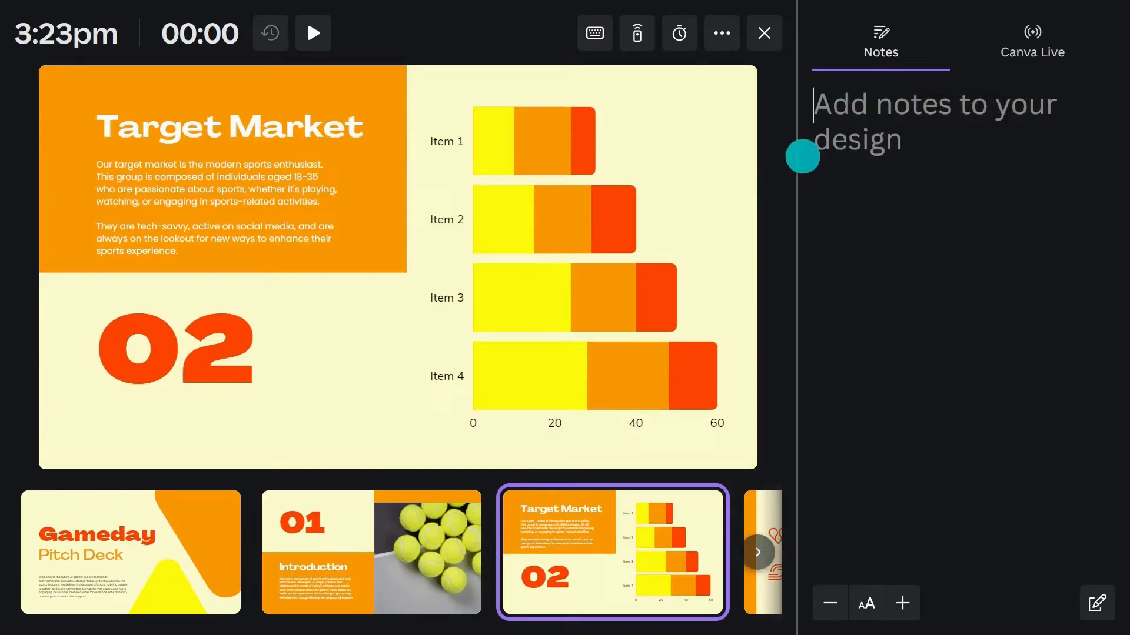
- Run the five-minute countdown timer with background music and collapse it
click(678, 33)
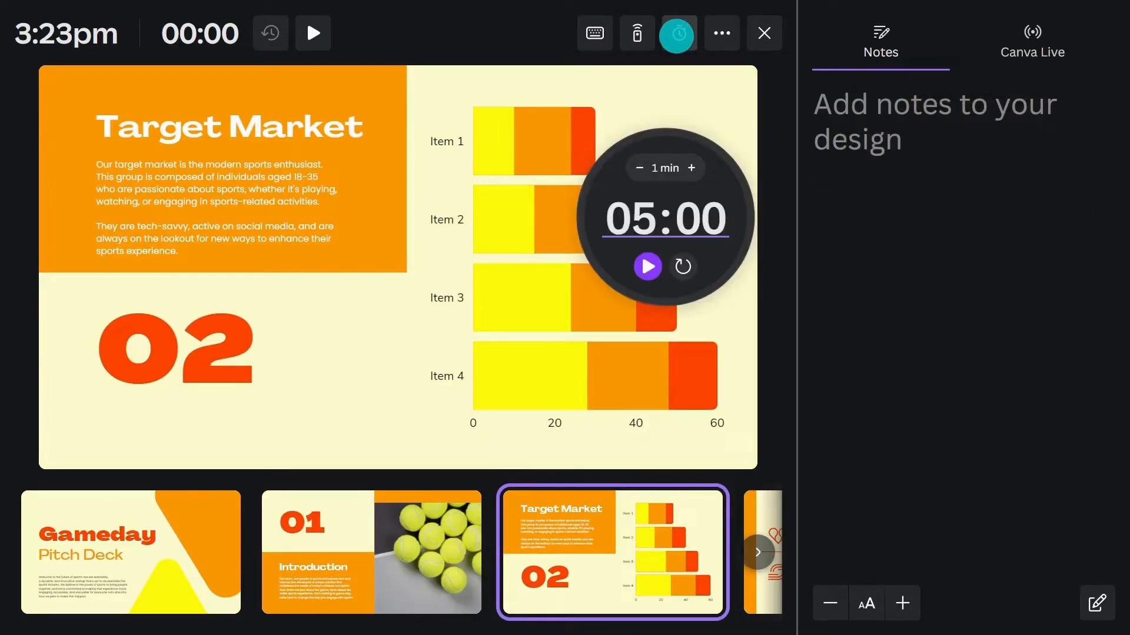
click(677, 33)
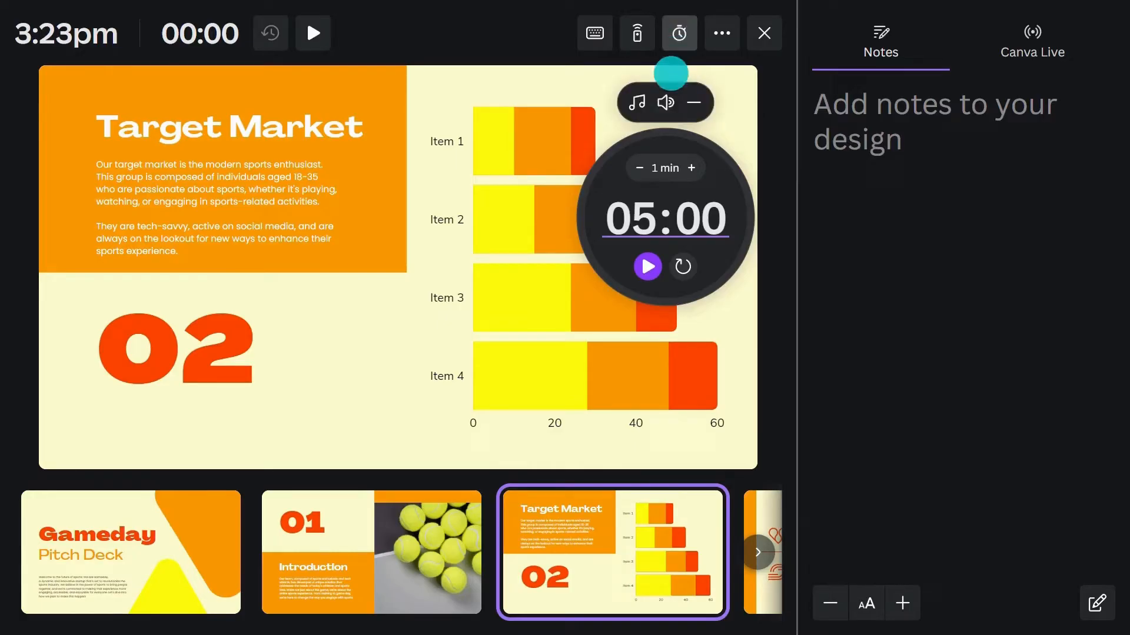
click(634, 101)
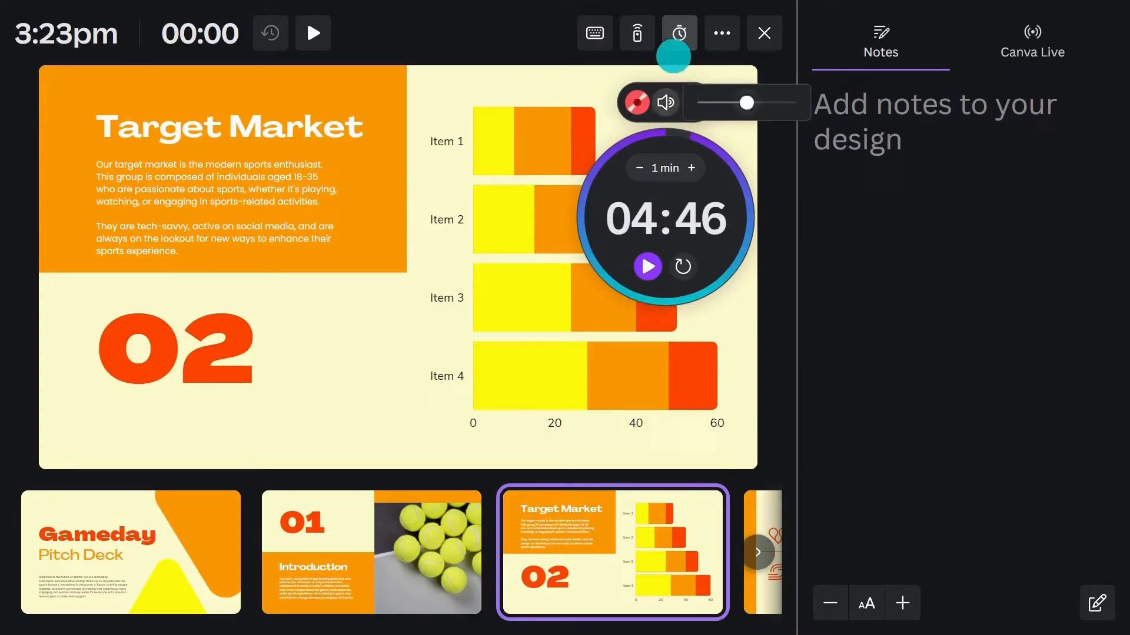
click(721, 33)
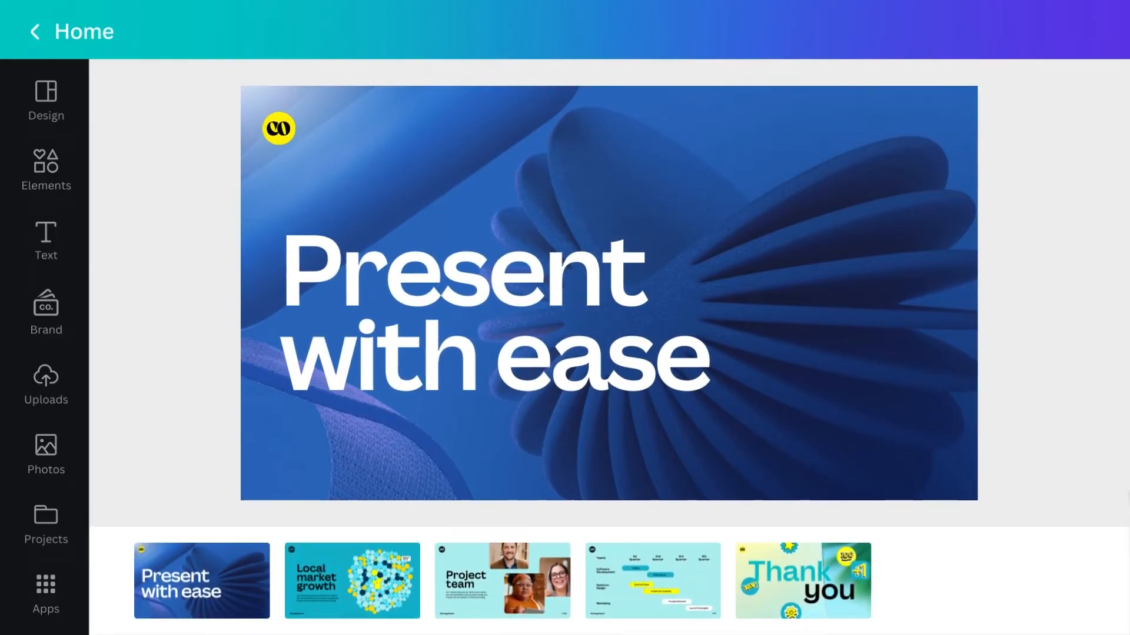
- Show the Co Brand Kit panel with its logos, fonts and colours
click(46, 308)
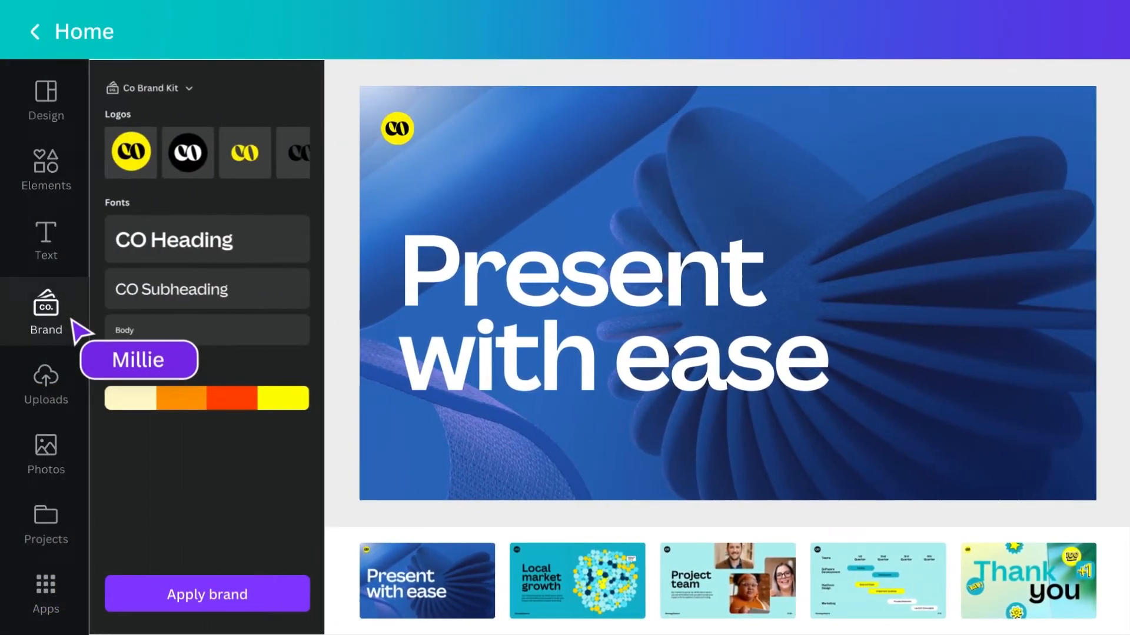
mouse_move(245, 414)
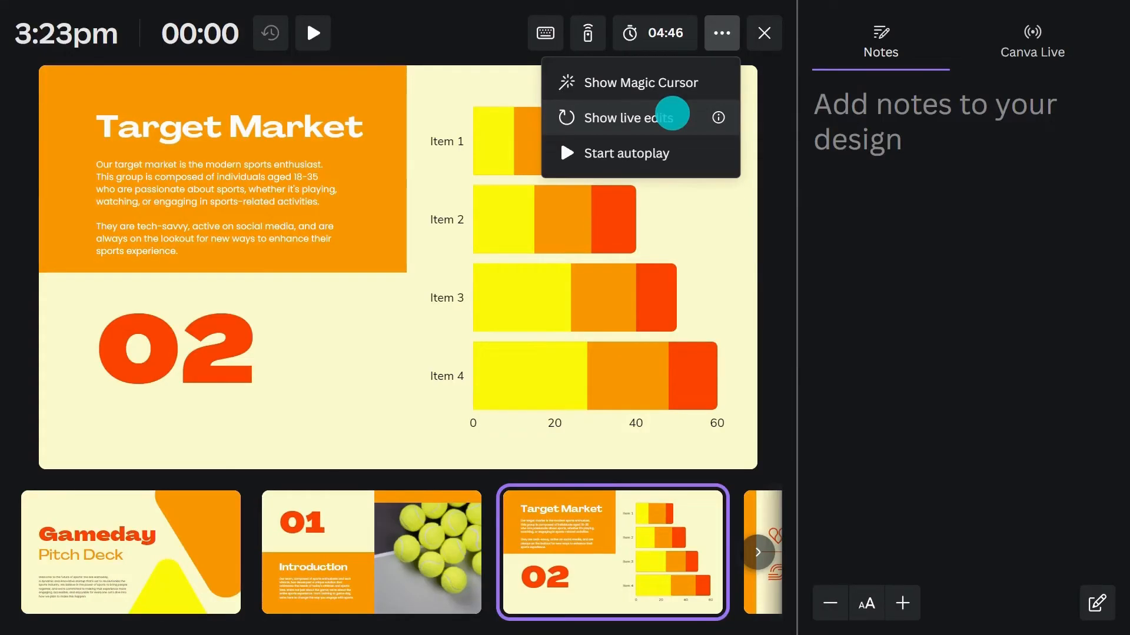
mouse_move(1032, 31)
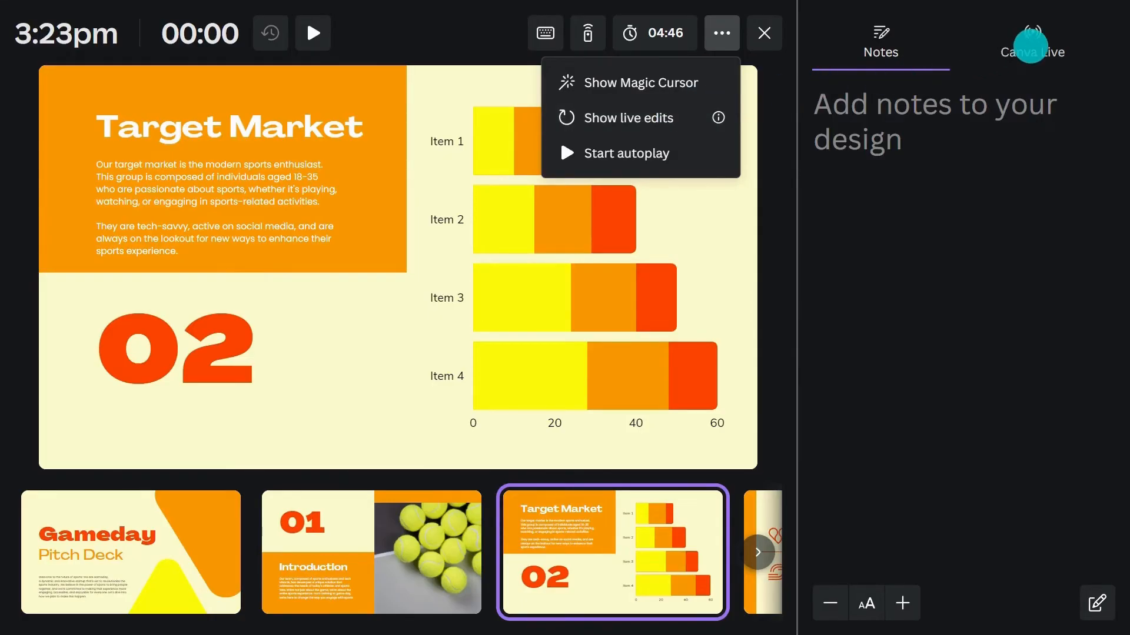
- Bring up the Canva Live panel on the Target Market slide
click(1032, 40)
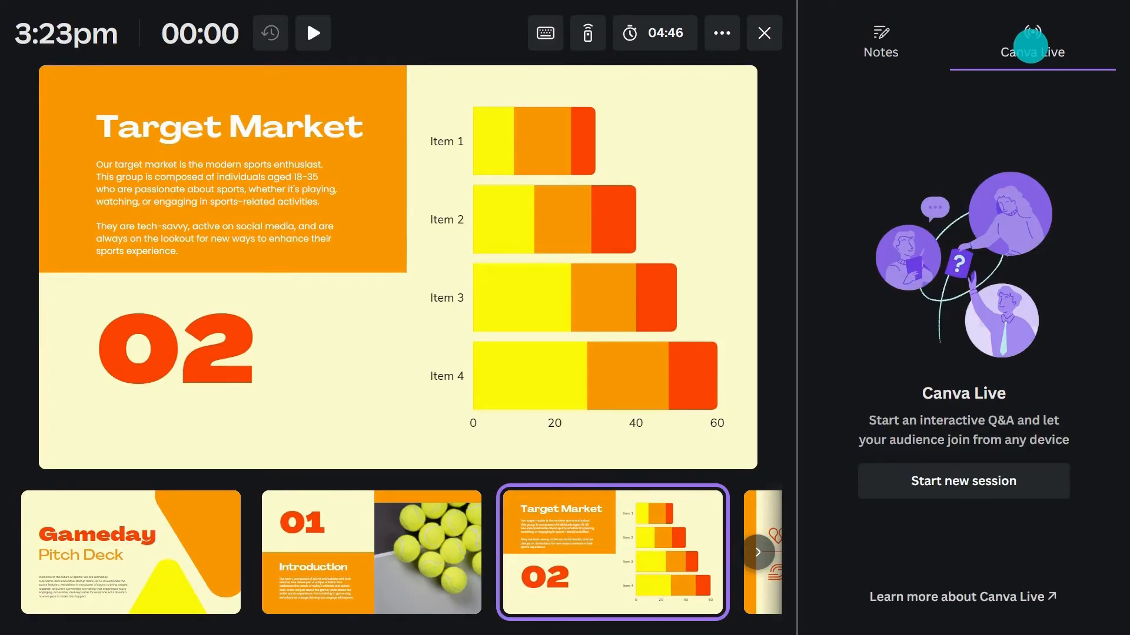
- Start a new Canva Live Q&A session and copy its invitation to share
click(963, 480)
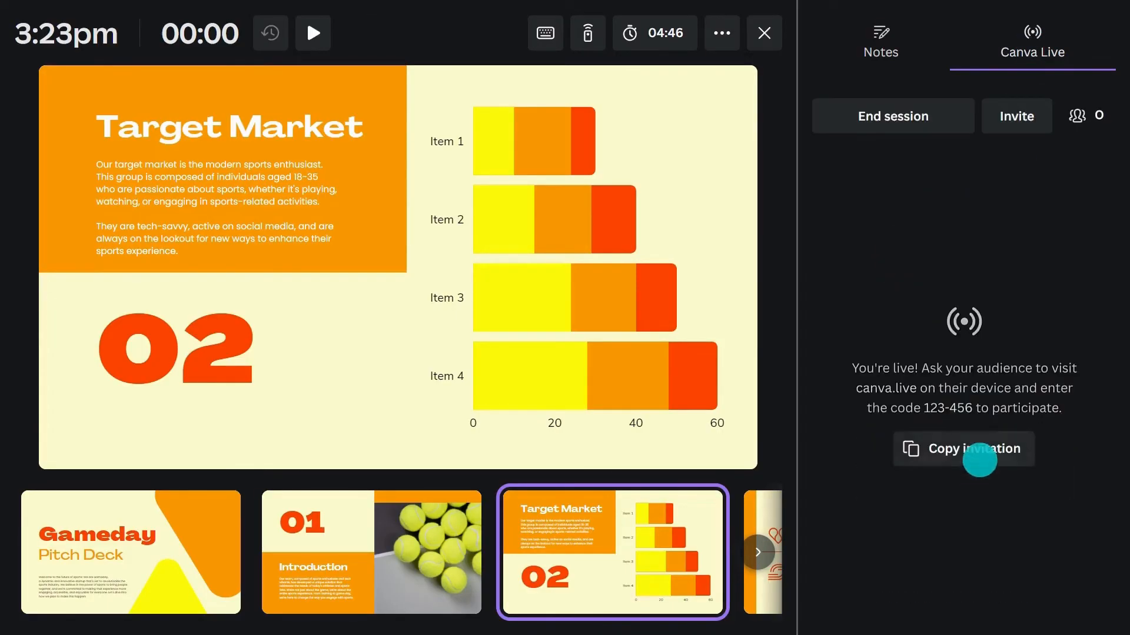
click(964, 448)
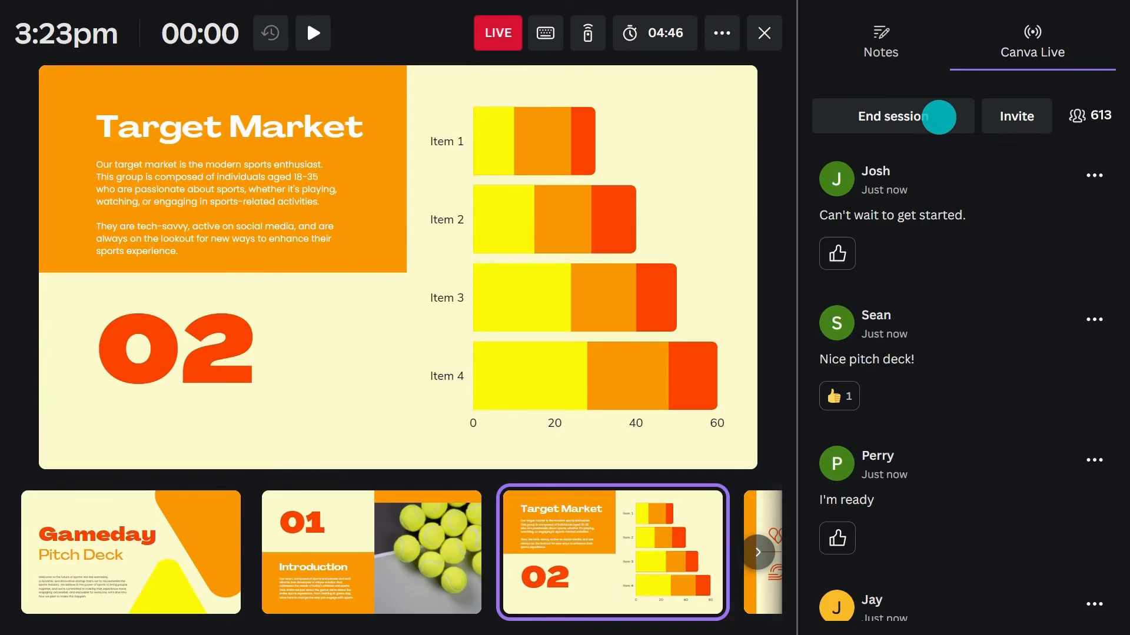
mouse_move(939, 116)
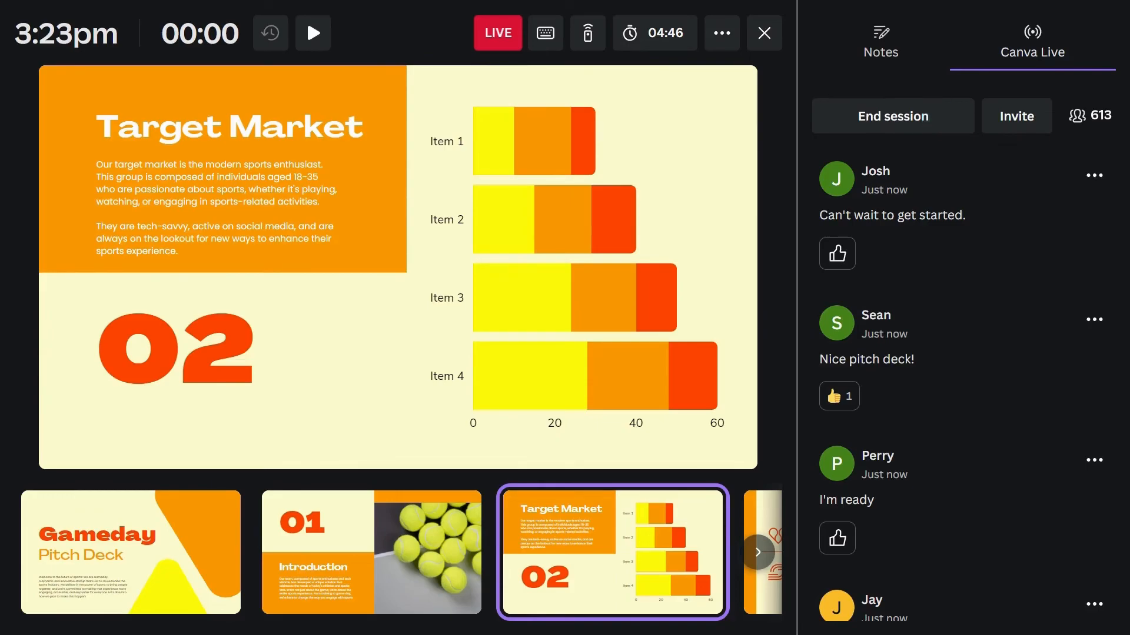